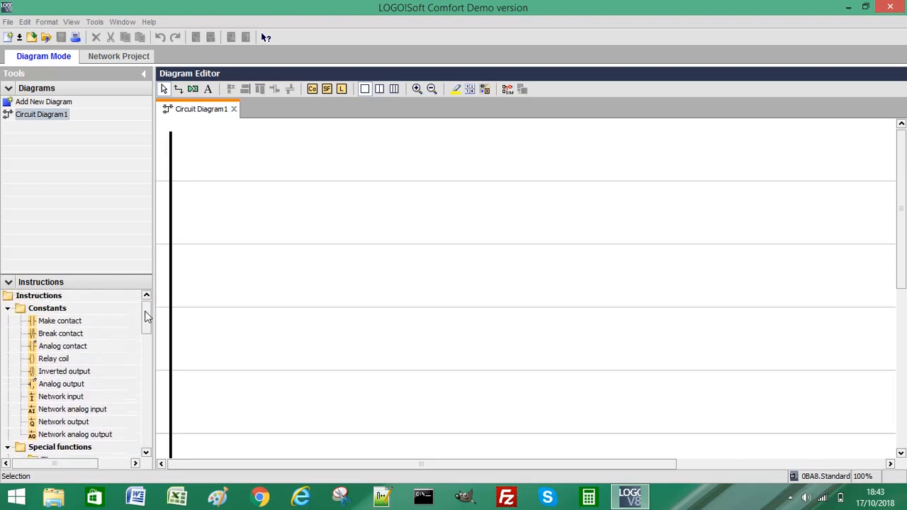
# Place an Up/Down counter from the Instructions tree onto the diagram as block C001
pyautogui.scroll(-3)
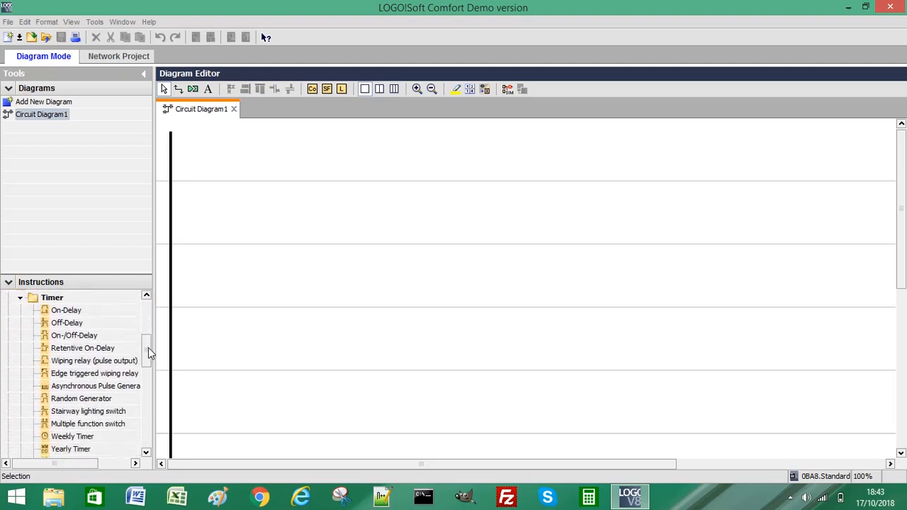
pyautogui.scroll(-3)
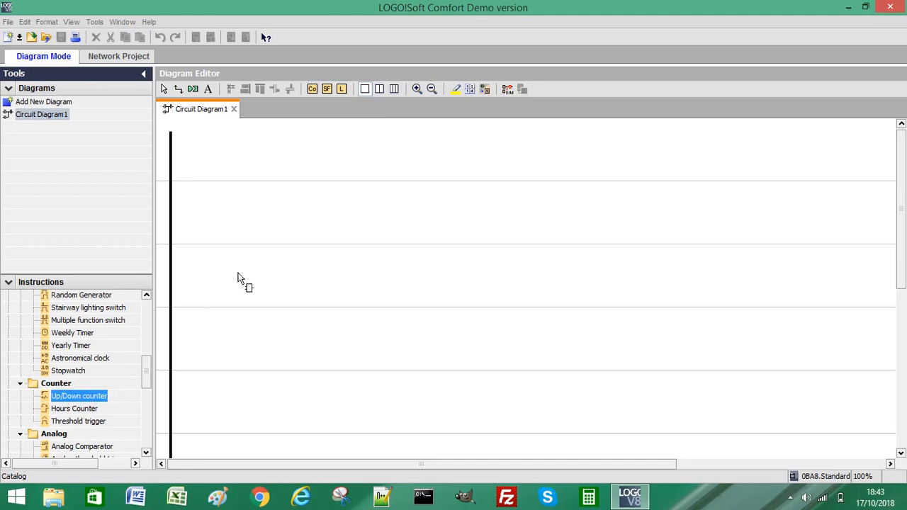
pyautogui.moveTo(423, 218)
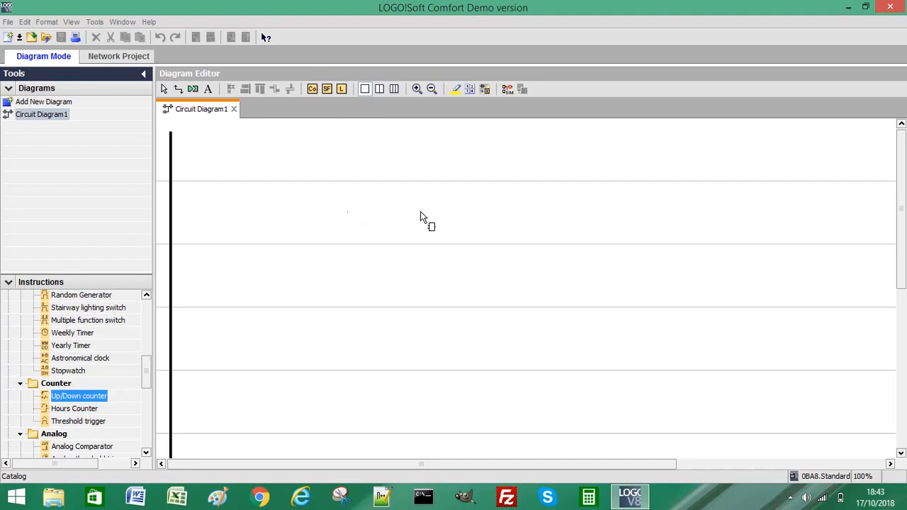
pyautogui.moveTo(399, 238)
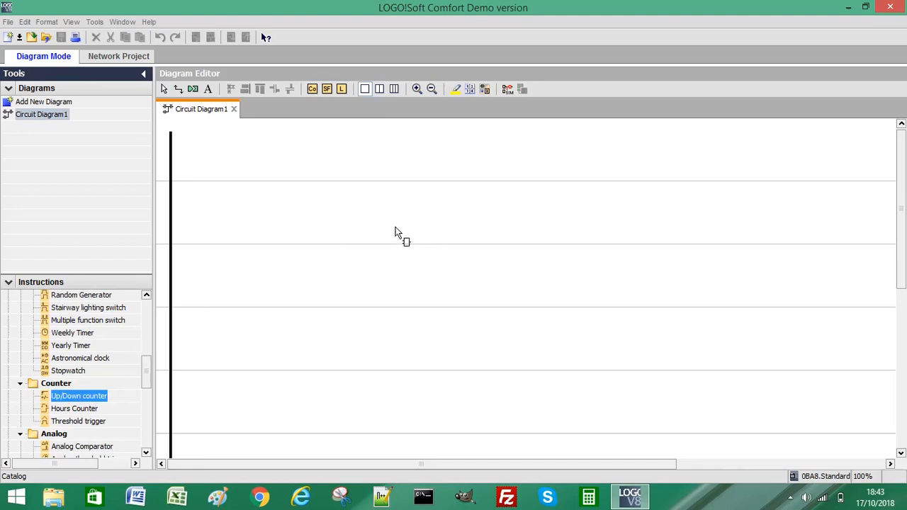
pyautogui.click(420, 213)
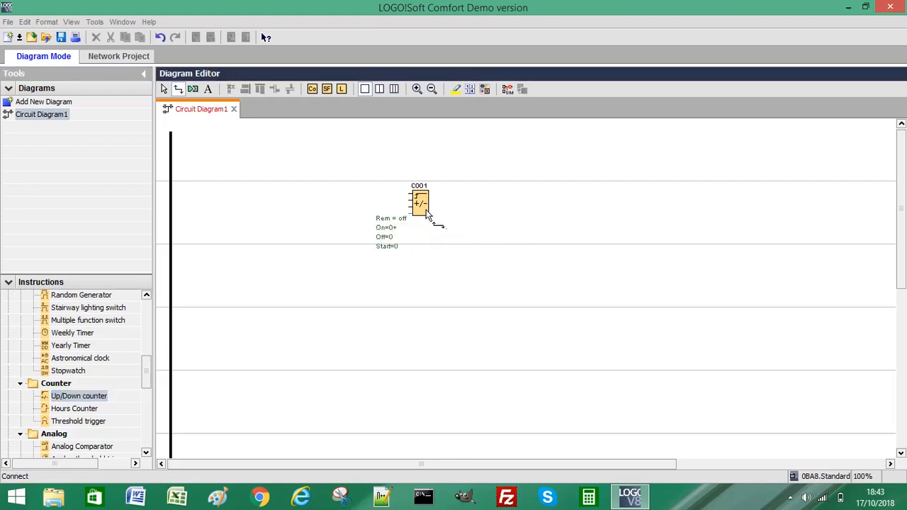
pyautogui.moveTo(419, 204)
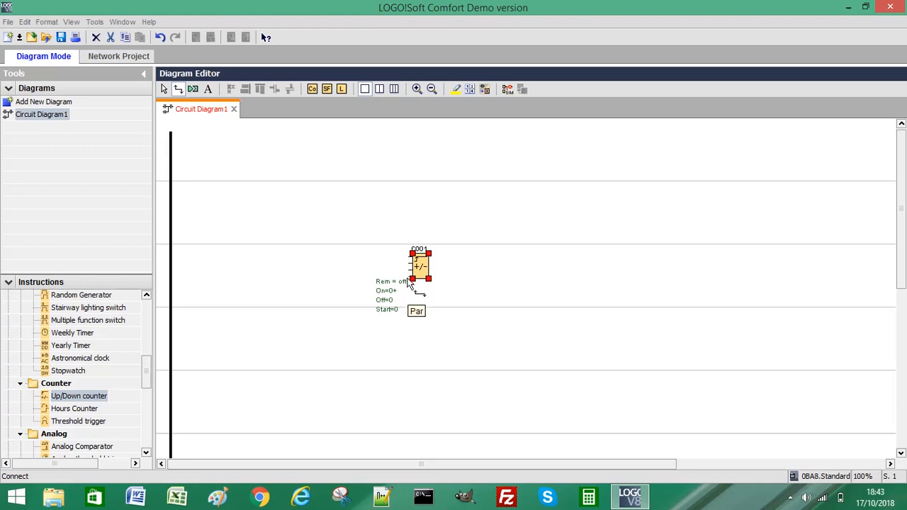
pyautogui.moveTo(419, 281)
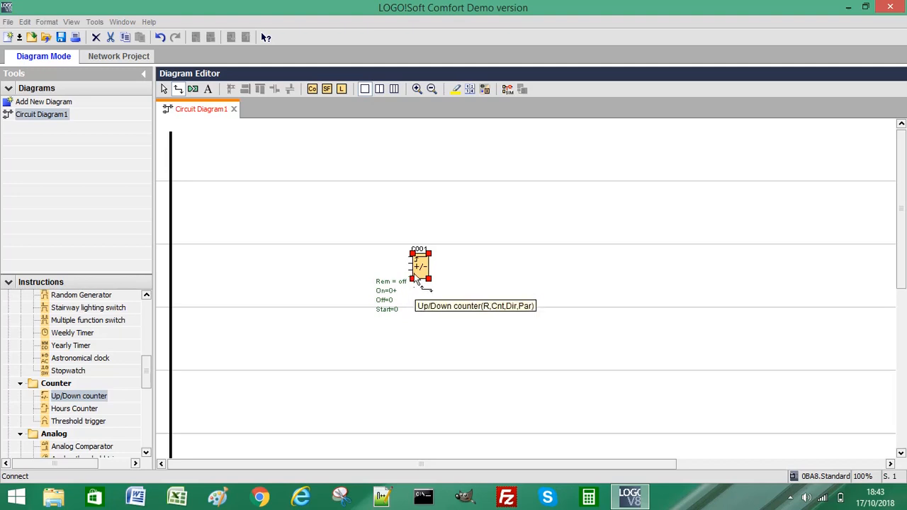
pyautogui.moveTo(416, 291)
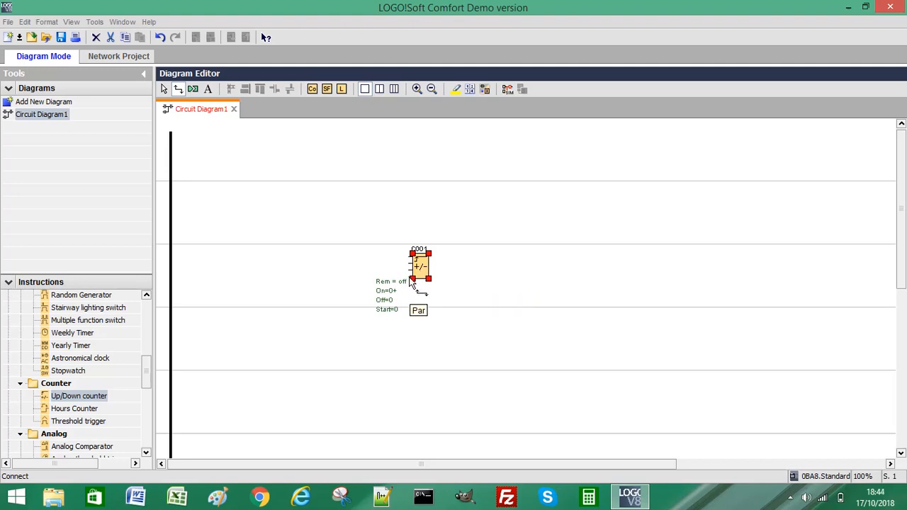
pyautogui.moveTo(420, 268)
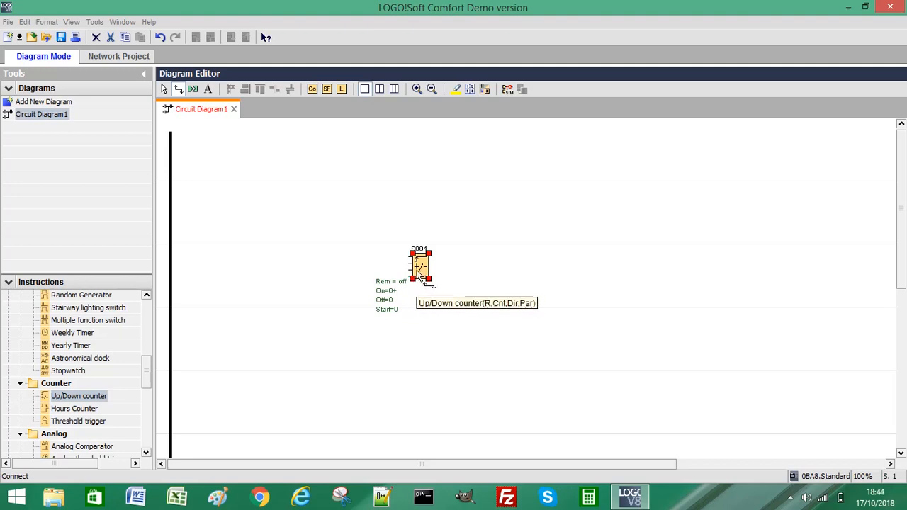
pyautogui.moveTo(149, 377)
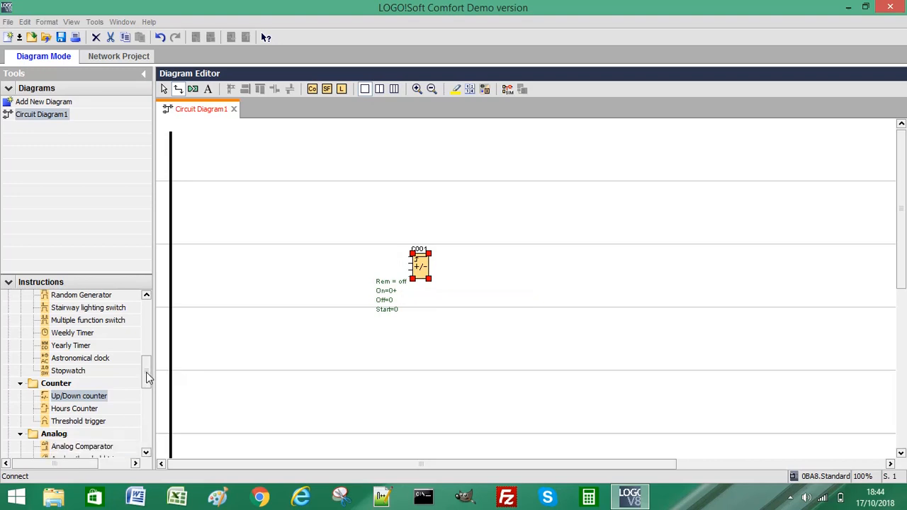
# Place a make contact near the top rung assigned to input I1
pyautogui.scroll(3)
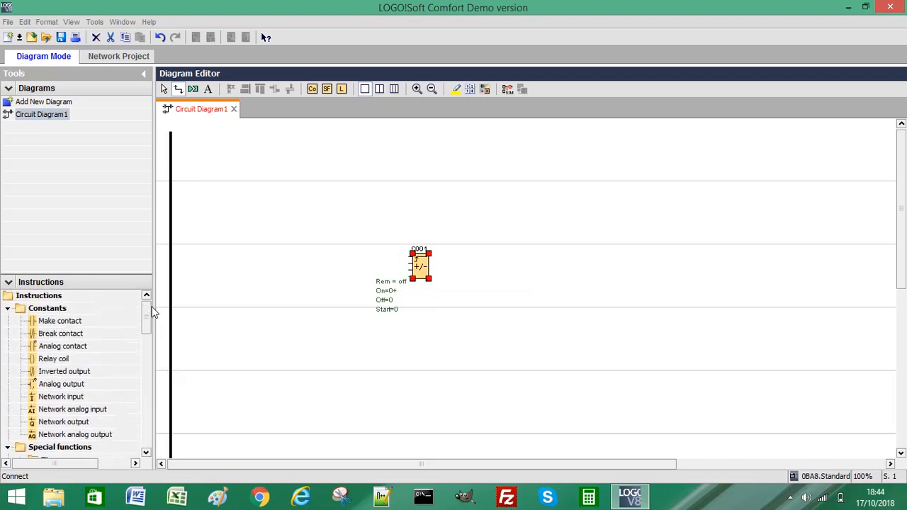
pyautogui.moveTo(119, 272)
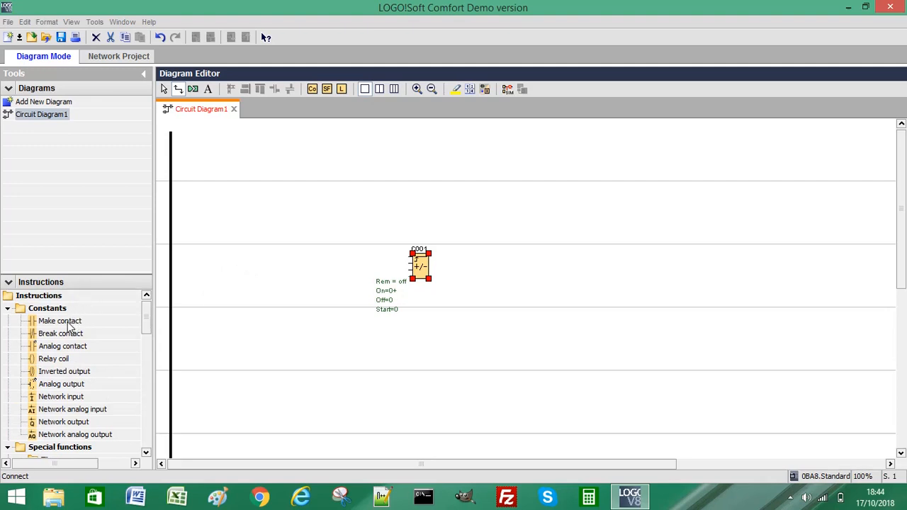
pyautogui.click(59, 320)
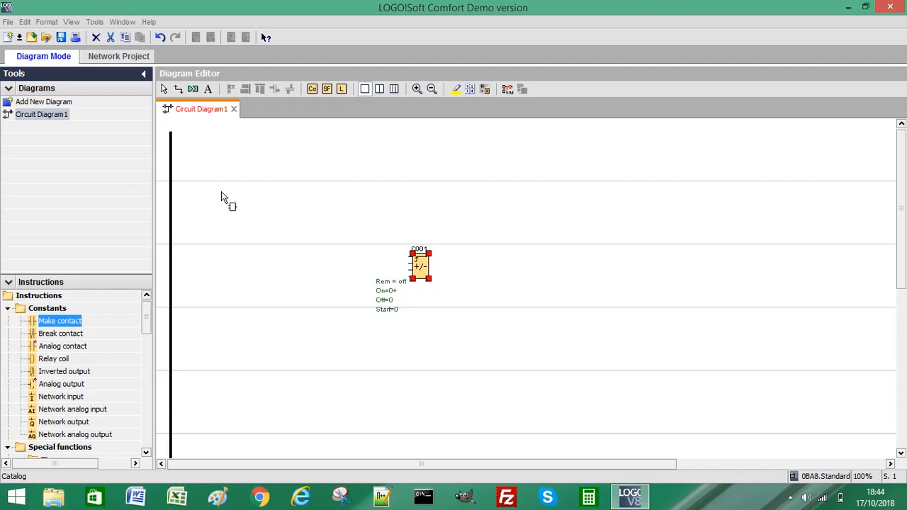
pyautogui.moveTo(252, 196)
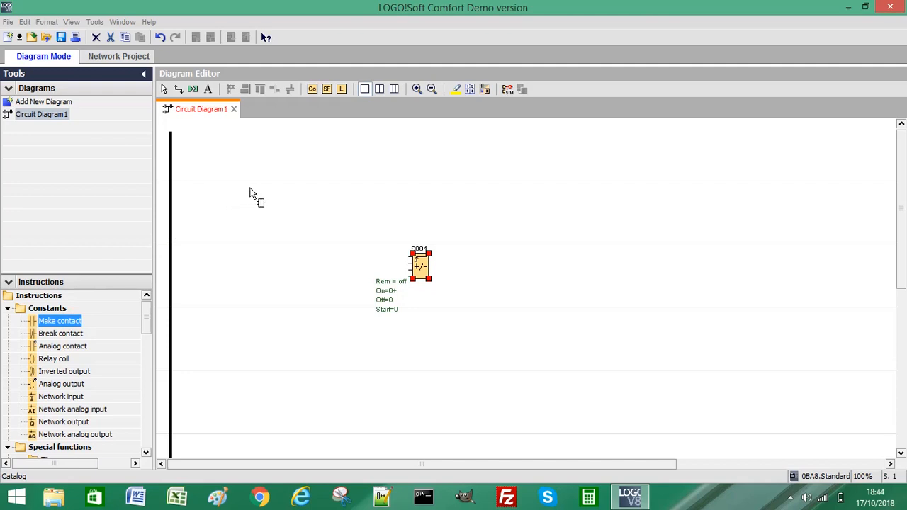
pyautogui.doubleClick(232, 201)
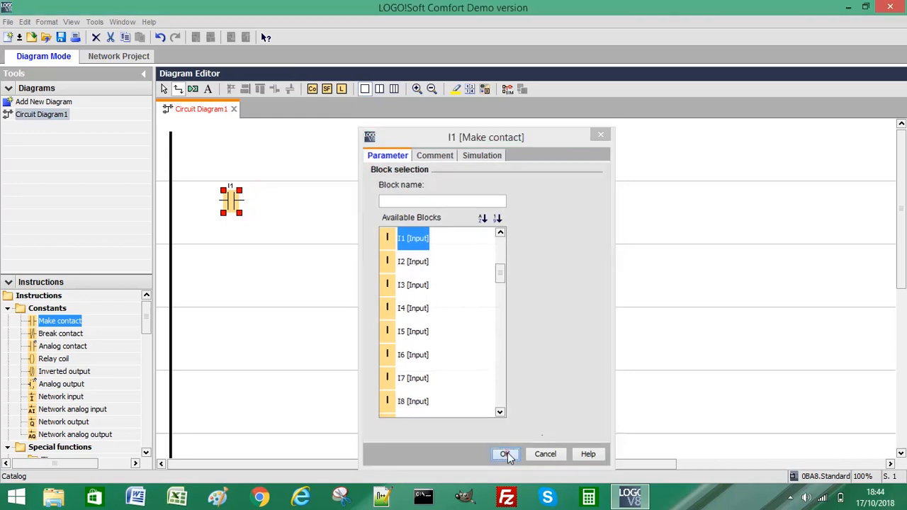
pyautogui.click(505, 454)
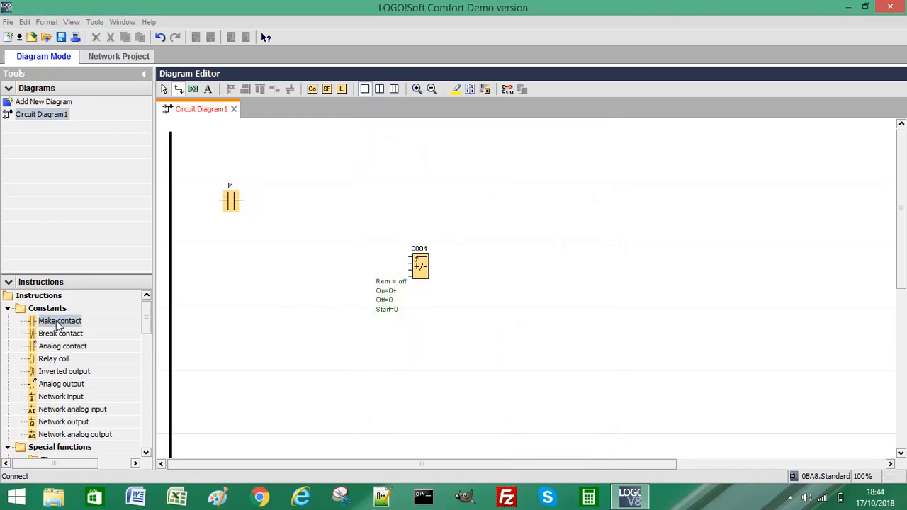
# Add two more make contacts below it assigned to inputs I2 and I3
pyautogui.click(60, 321)
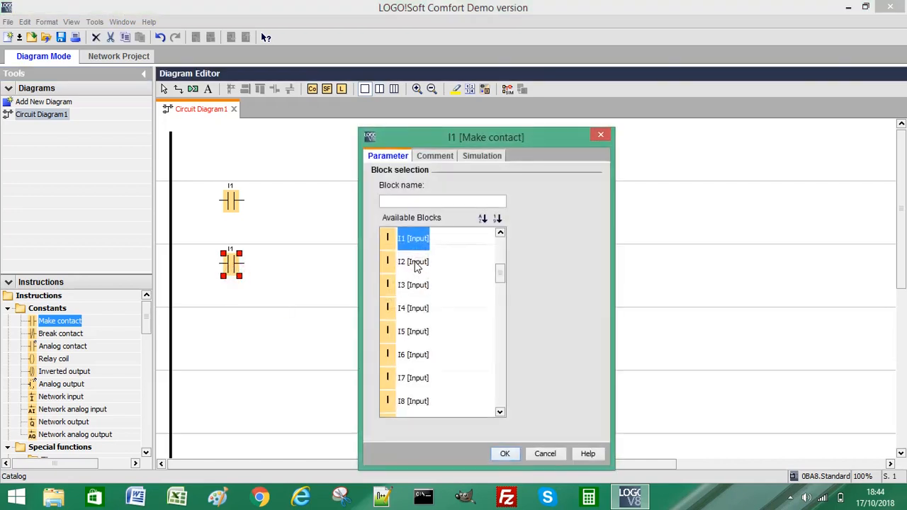
pyautogui.click(414, 261)
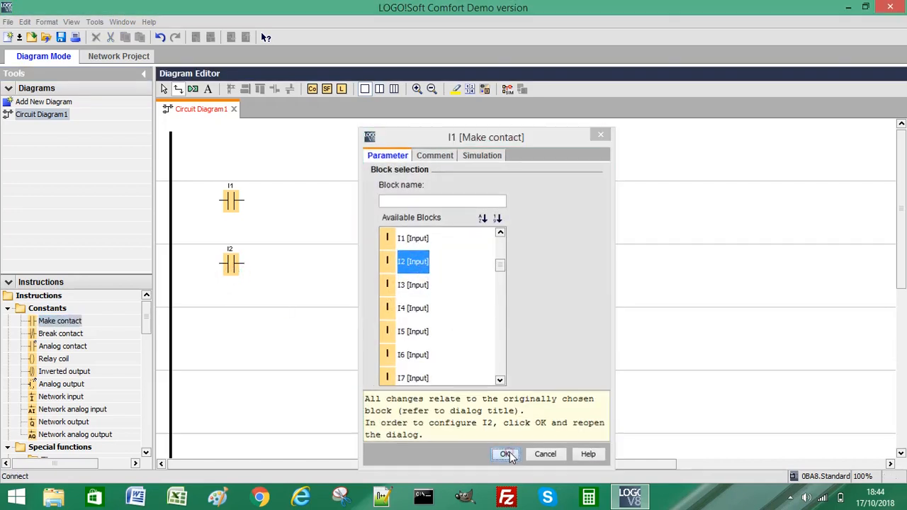
pyautogui.click(506, 454)
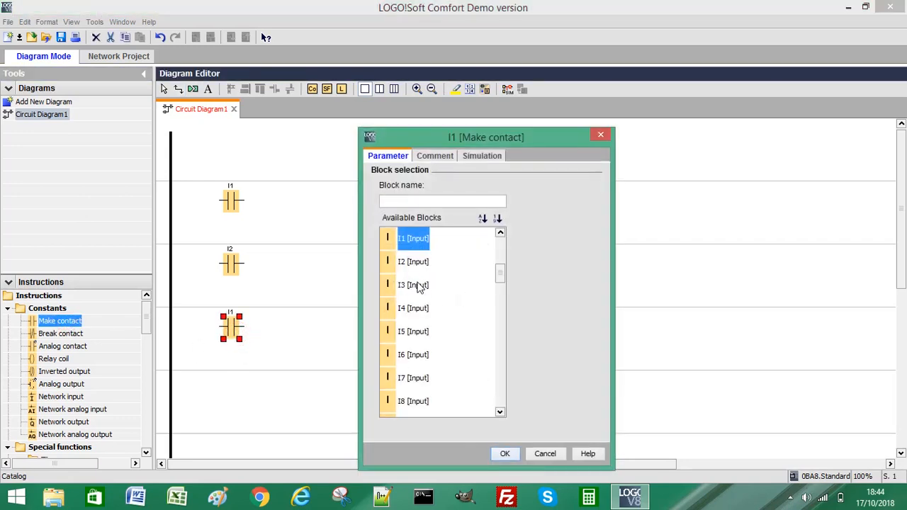
pyautogui.click(413, 285)
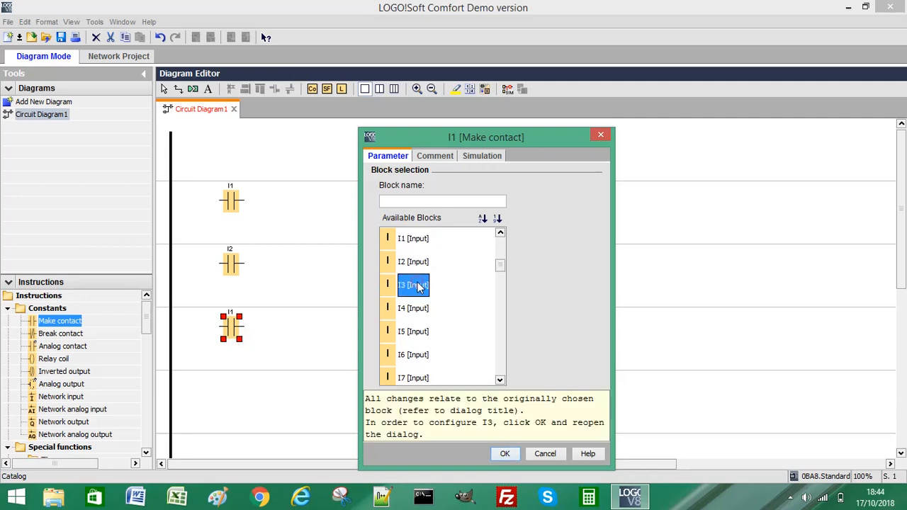
pyautogui.click(504, 454)
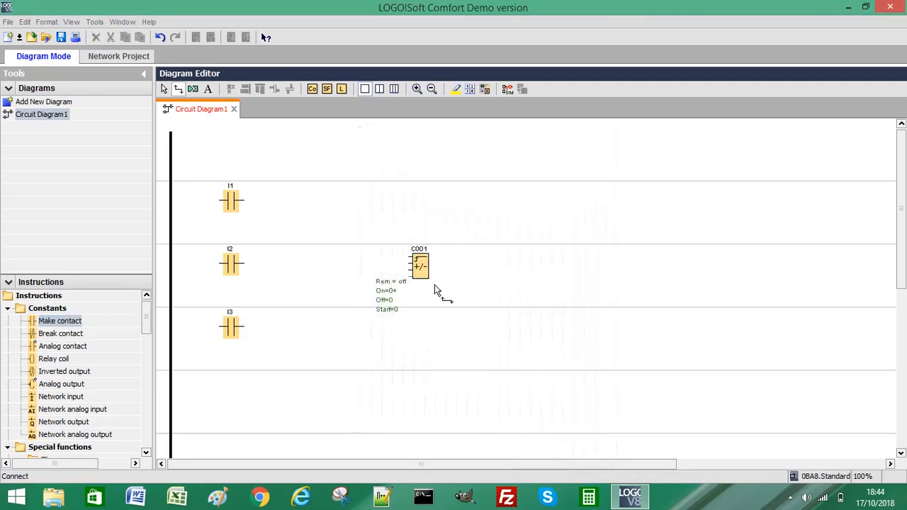
pyautogui.moveTo(220, 201)
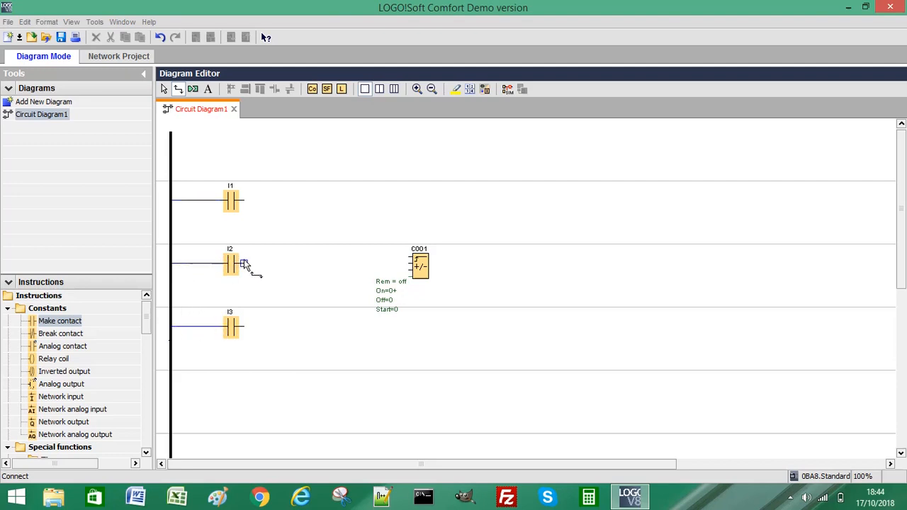
# Connect contacts I2, I1 and I3 to the three inputs of counter C001
pyautogui.moveTo(241, 264); pyautogui.dragTo(409, 267)
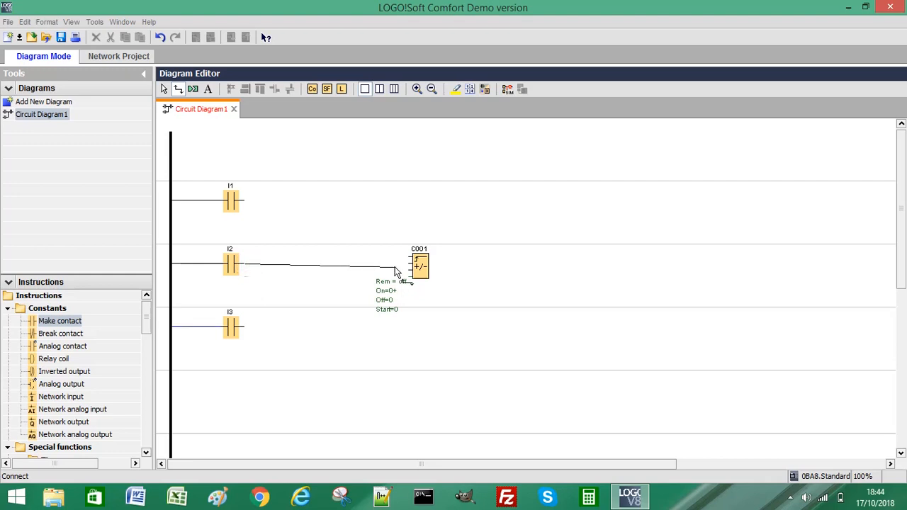
pyautogui.click(409, 267)
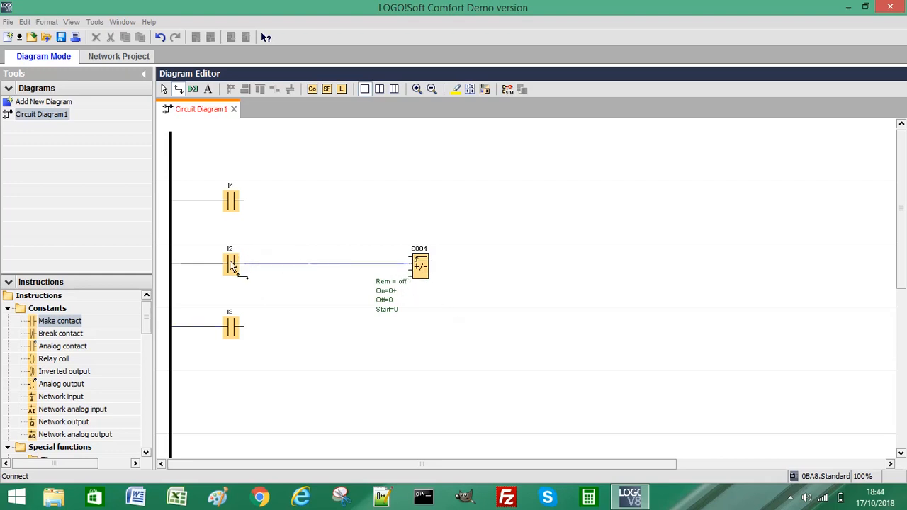
pyautogui.moveTo(232, 269)
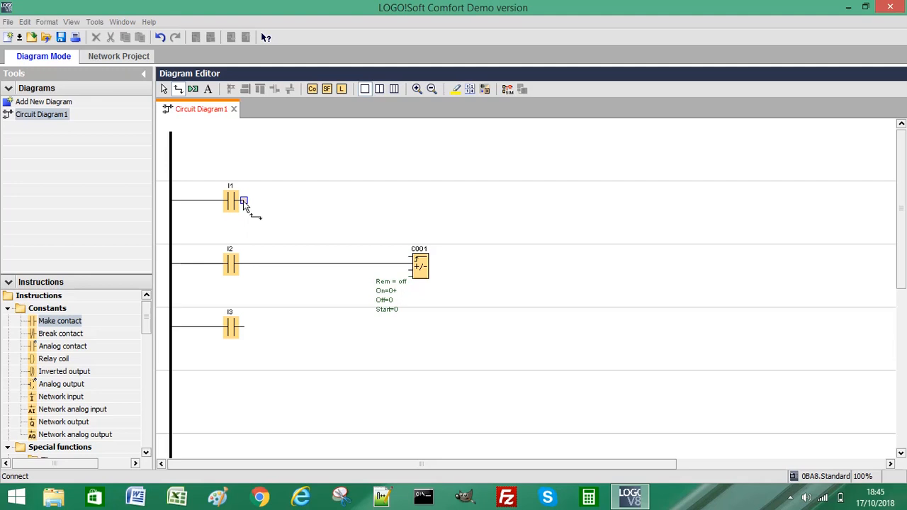
pyautogui.moveTo(244, 202); pyautogui.dragTo(409, 258)
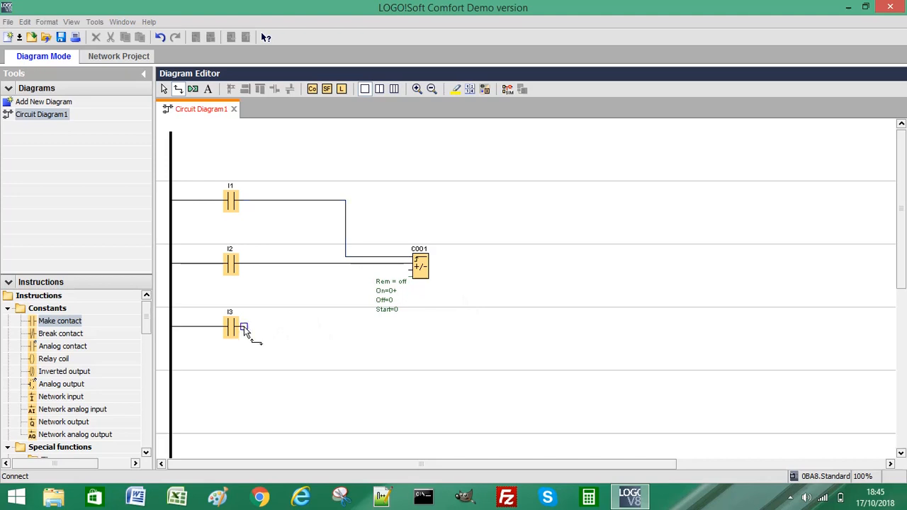
pyautogui.moveTo(244, 326); pyautogui.dragTo(410, 273)
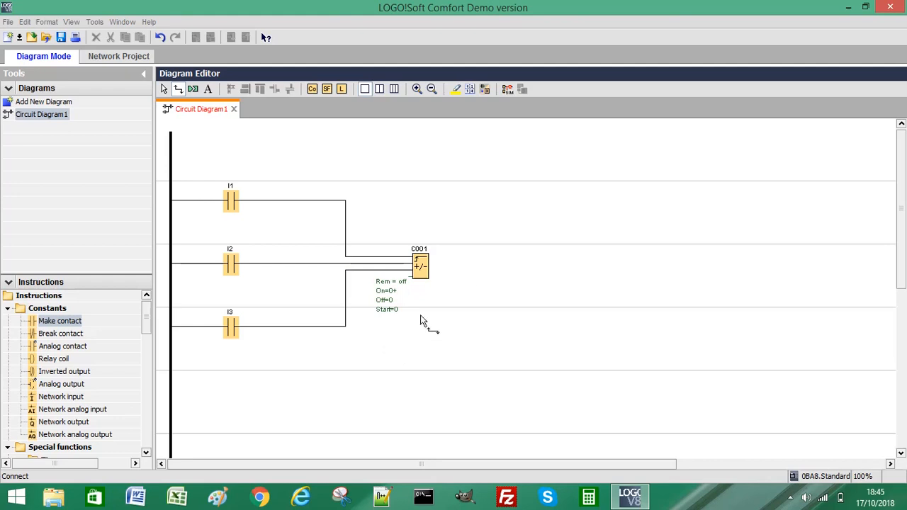
pyautogui.moveTo(508, 88)
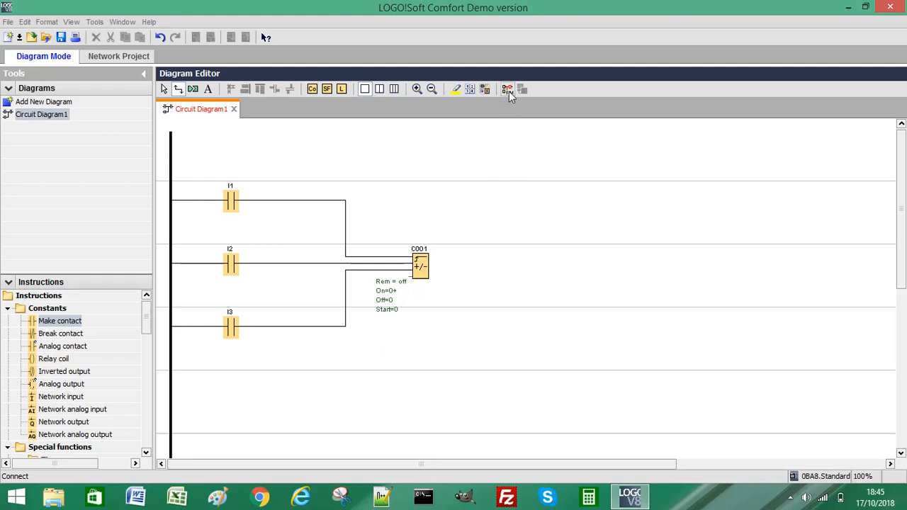
pyautogui.moveTo(507, 88)
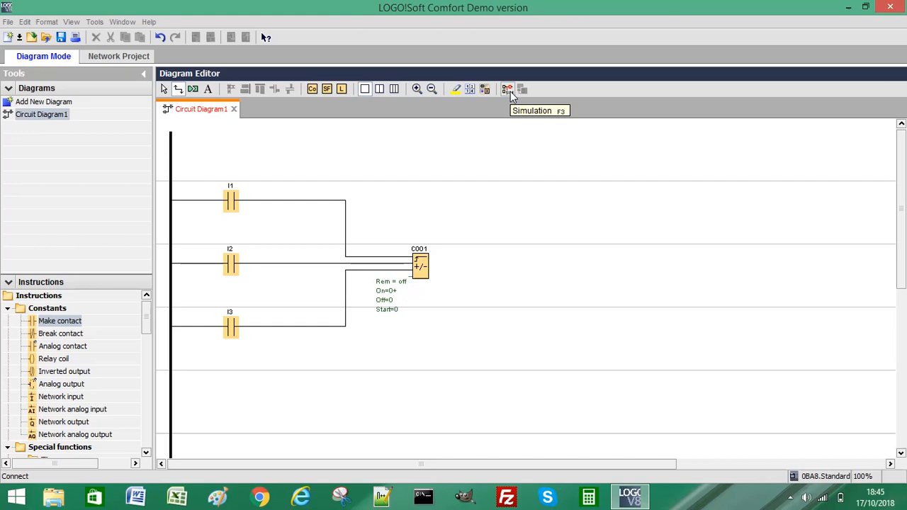
# Run the circuit in simulation mode so the counter reads 0
pyautogui.click(507, 88)
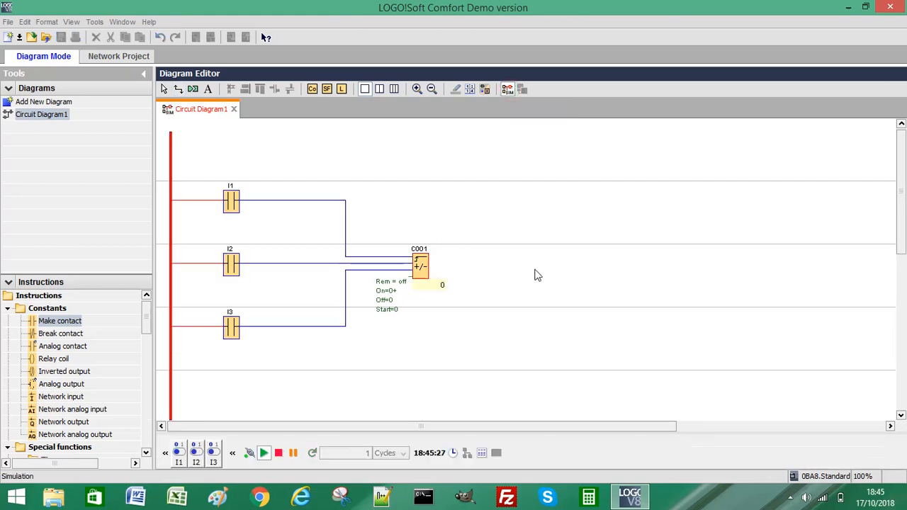
pyautogui.moveTo(238, 425)
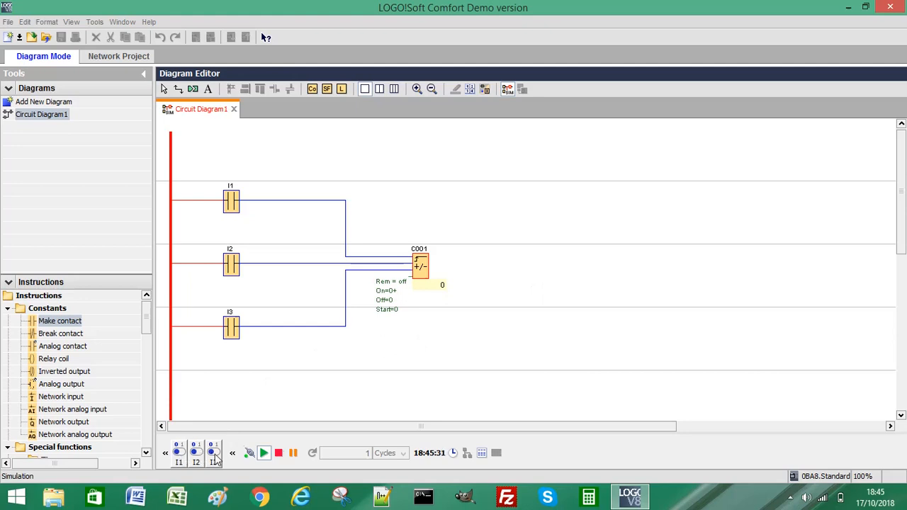
pyautogui.moveTo(301, 402)
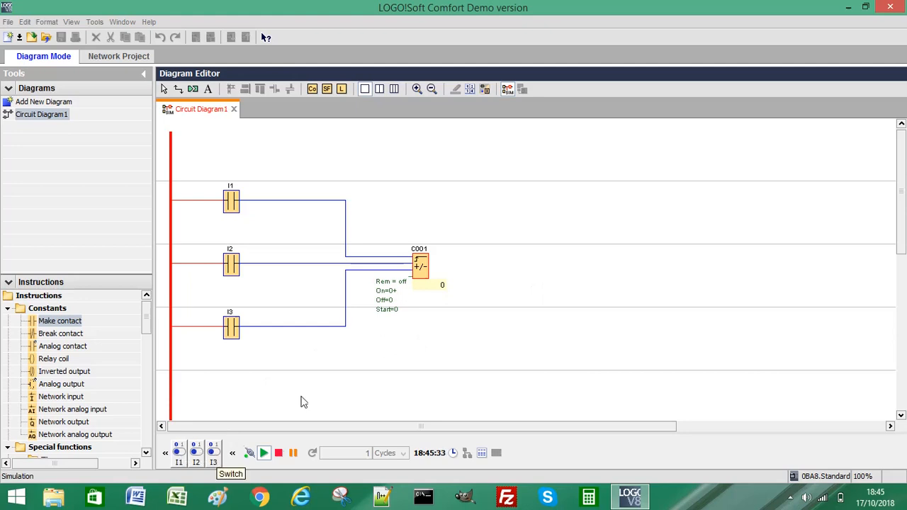
pyautogui.moveTo(434, 289)
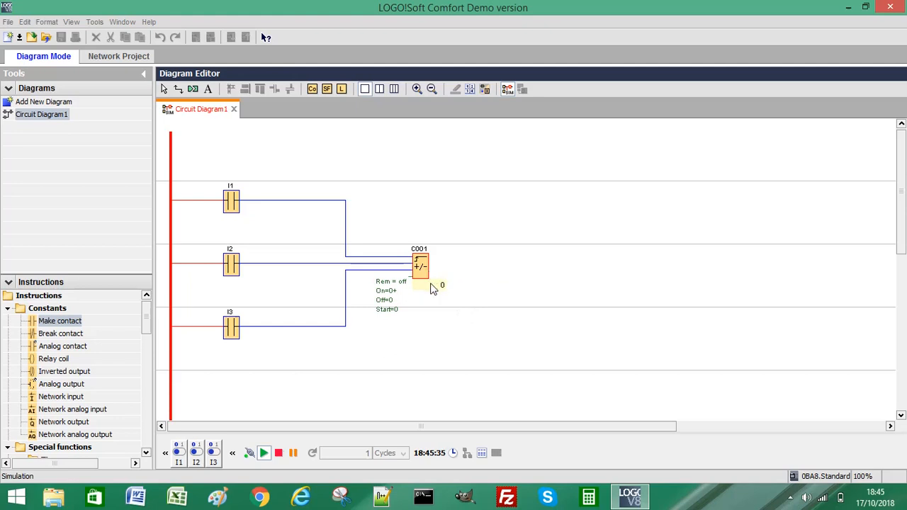
pyautogui.moveTo(447, 293)
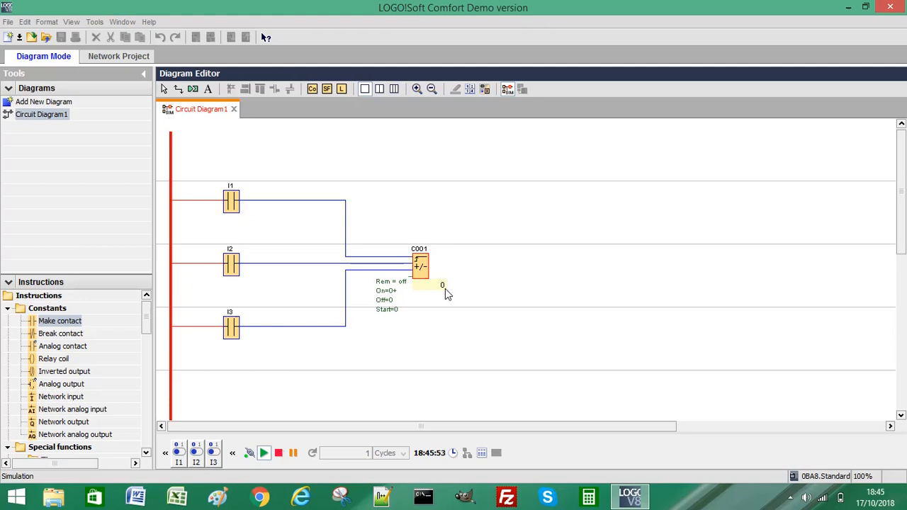
pyautogui.moveTo(238, 236)
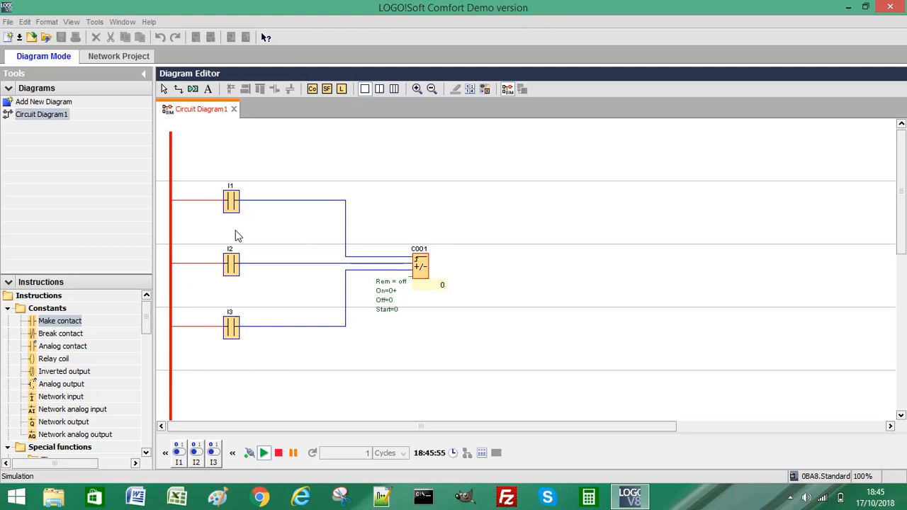
pyautogui.moveTo(206, 405)
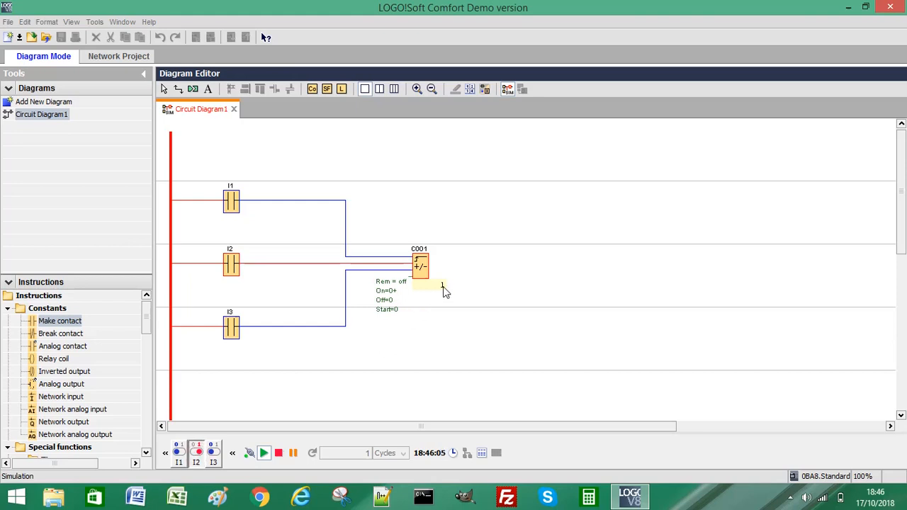
pyautogui.moveTo(388, 320)
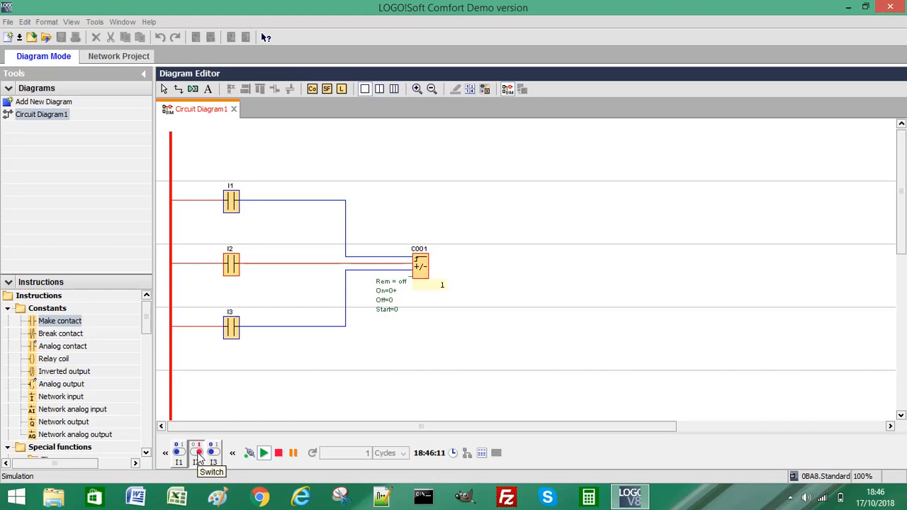
# Pulse input I2 repeatedly to count C001 up from 0 to 10
pyautogui.click(196, 452)
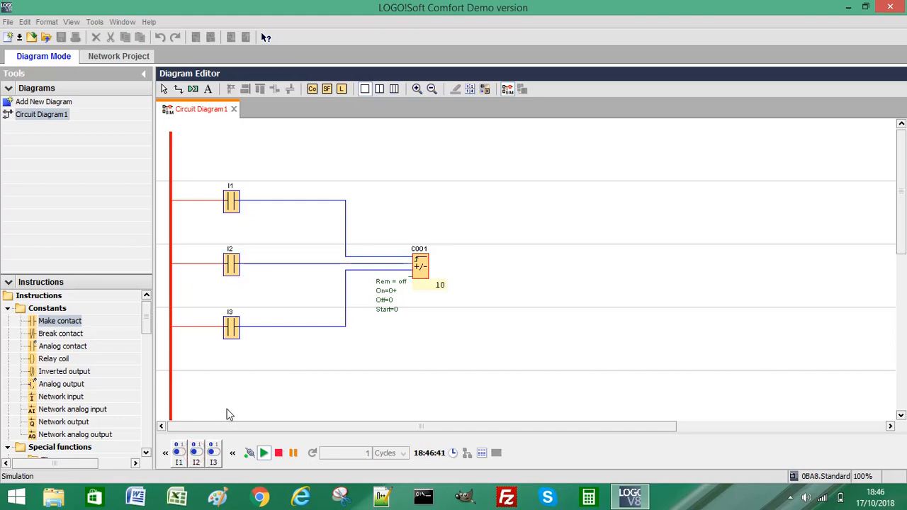
pyautogui.moveTo(218, 405)
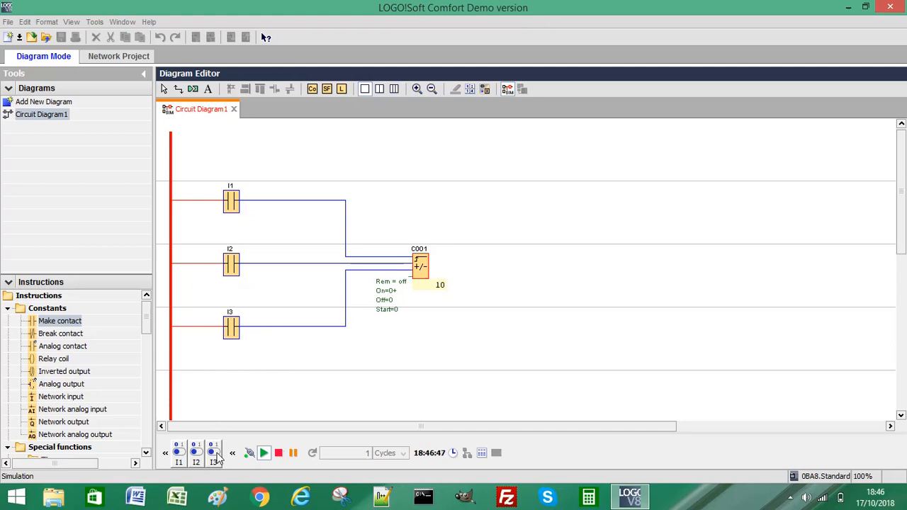
pyautogui.moveTo(214, 454)
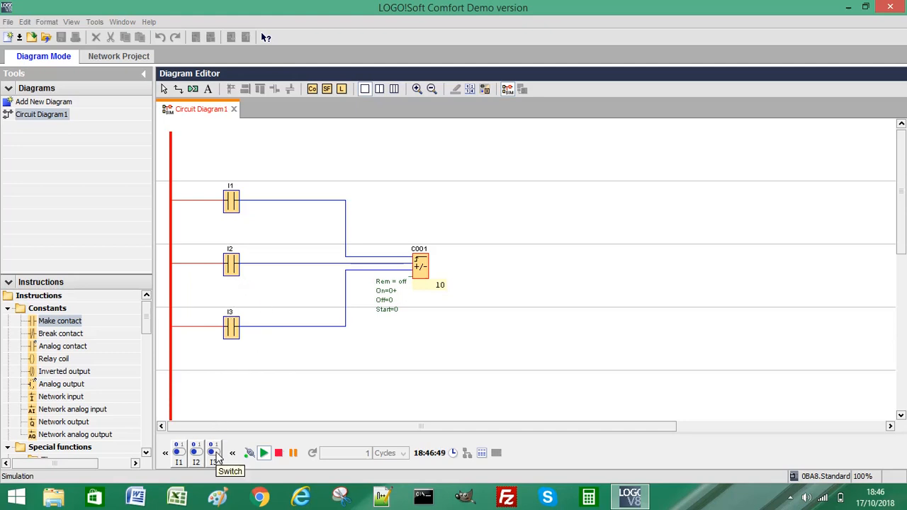
# Switch on I3 for down-counting, then pulse I2 to lower the count from 10
pyautogui.click(214, 454)
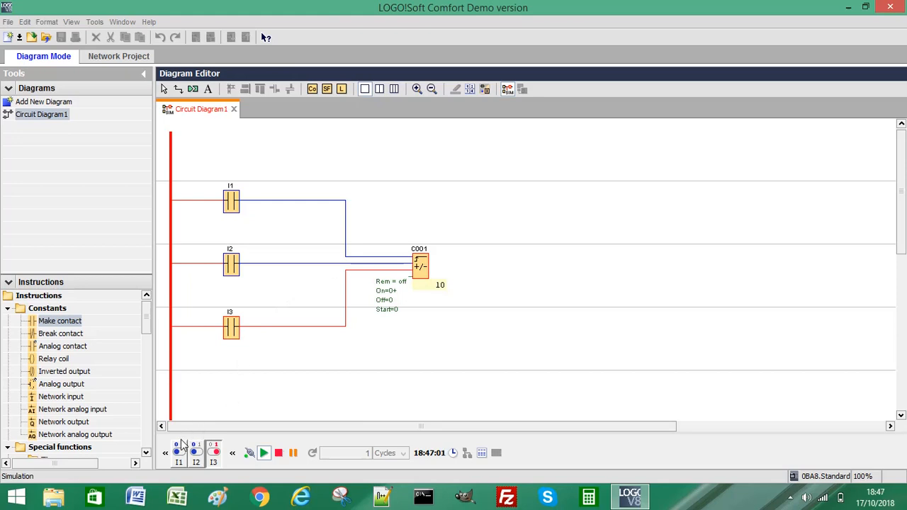
pyautogui.moveTo(195, 453)
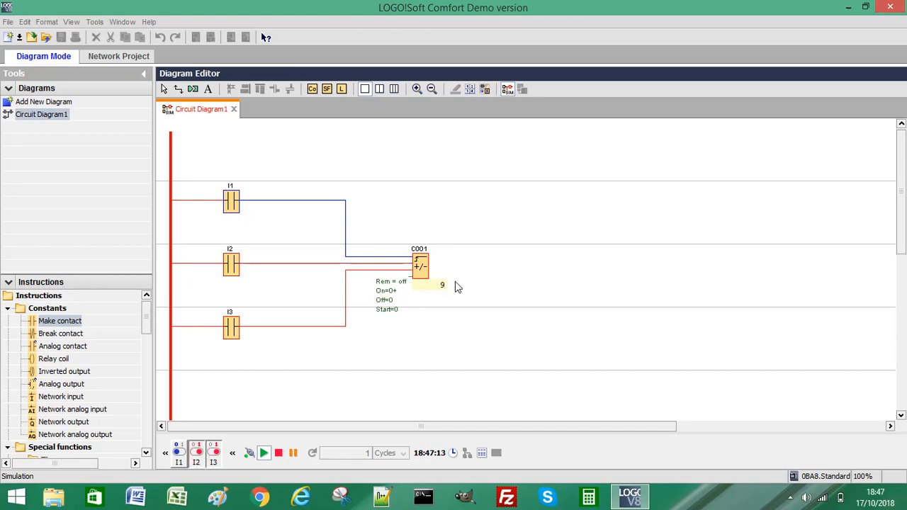
pyautogui.moveTo(440, 293)
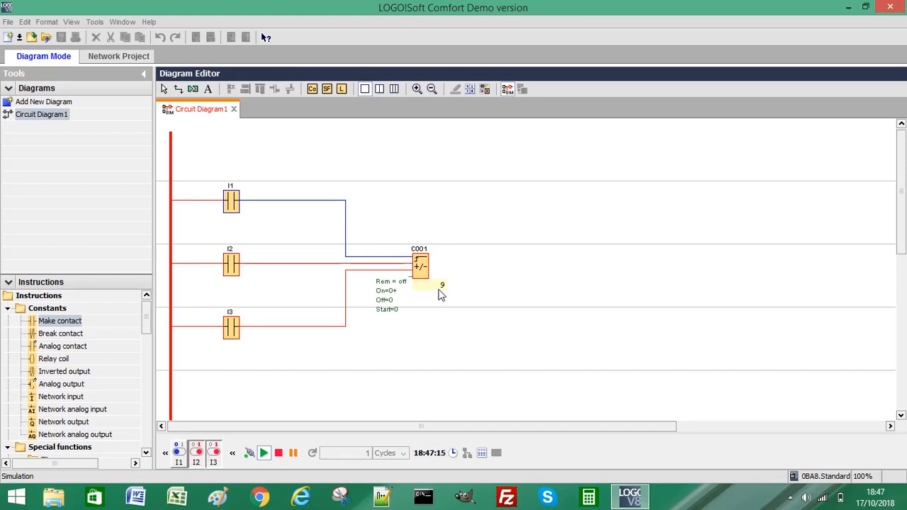
pyautogui.click(195, 452)
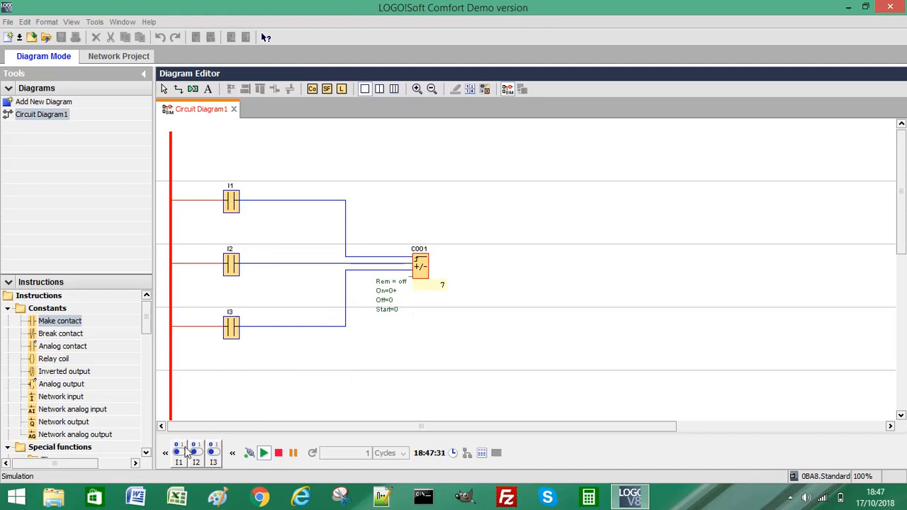
pyautogui.moveTo(178, 453)
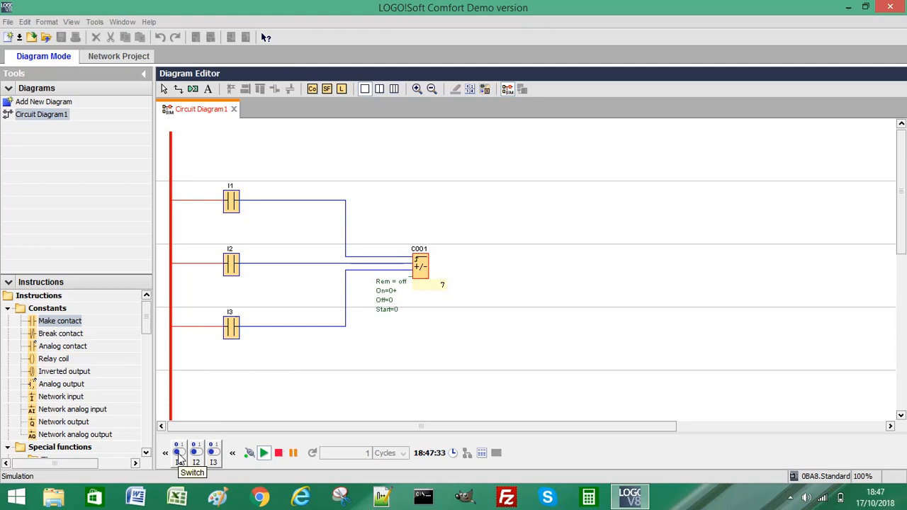